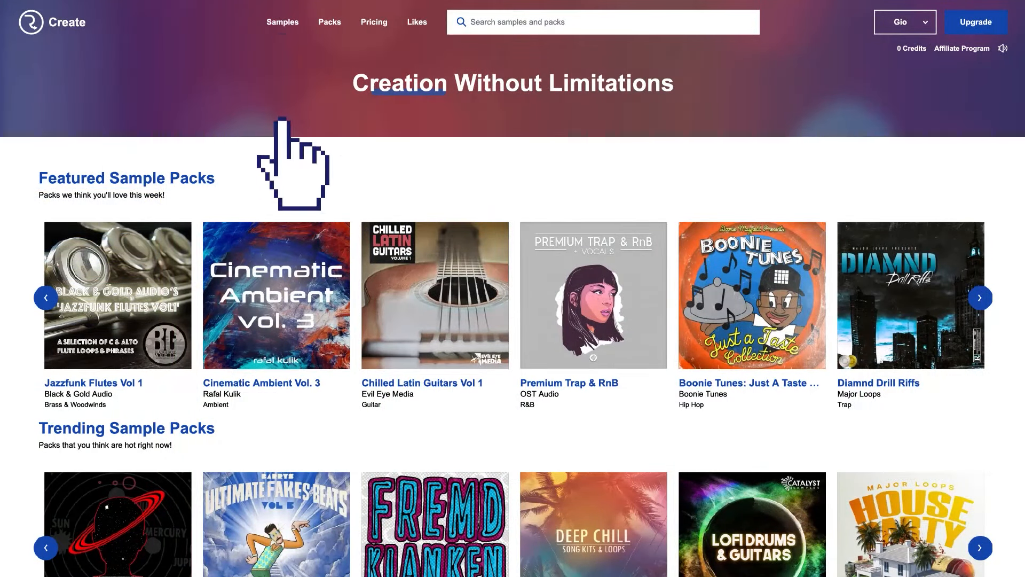
# Step: Go to Samples, briefly expand the 0–200 Tempo filter, then switch to the Packs catalogue
pyautogui.click(282, 22)
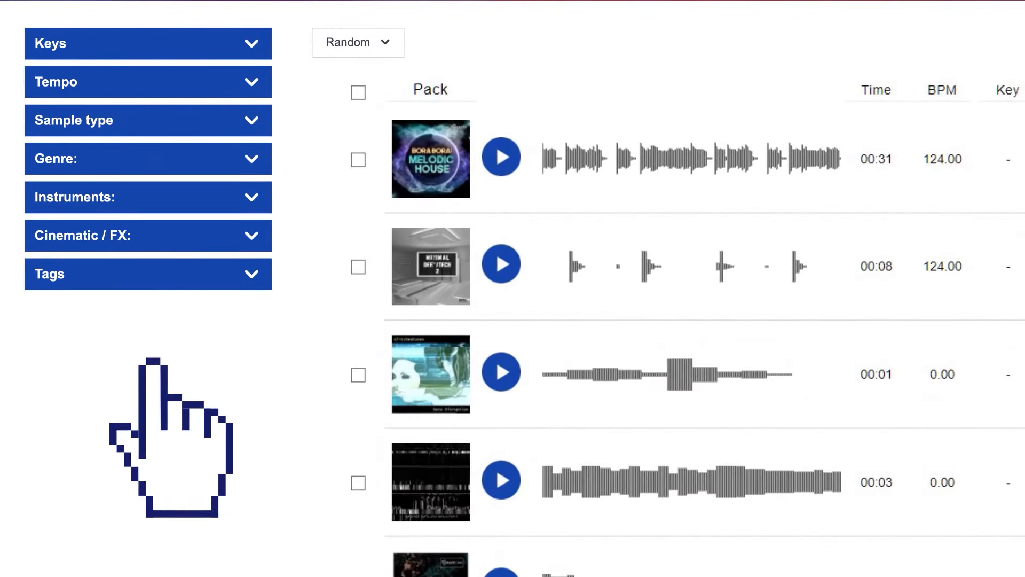
pyautogui.moveTo(255, 164)
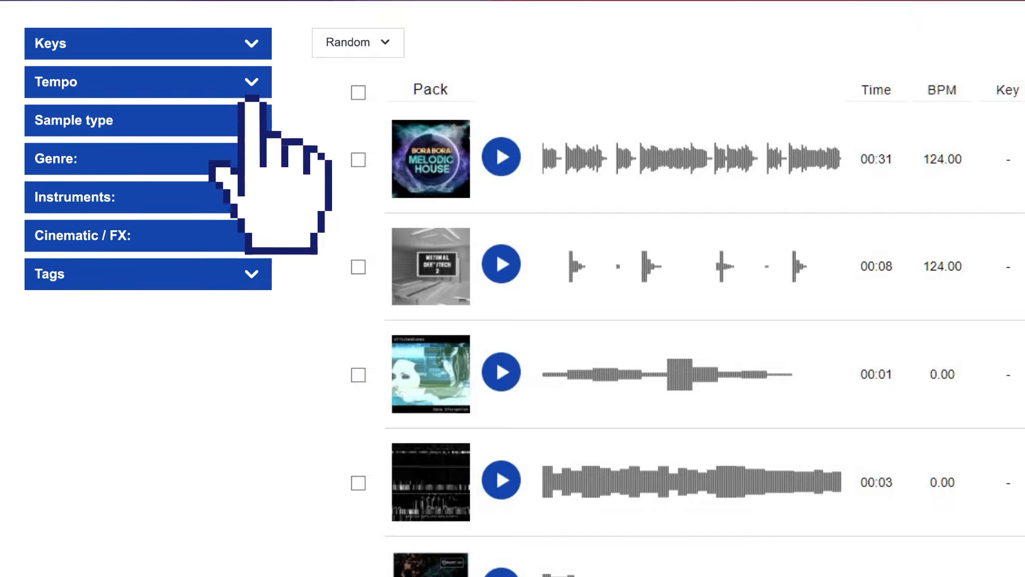
pyautogui.click(147, 43)
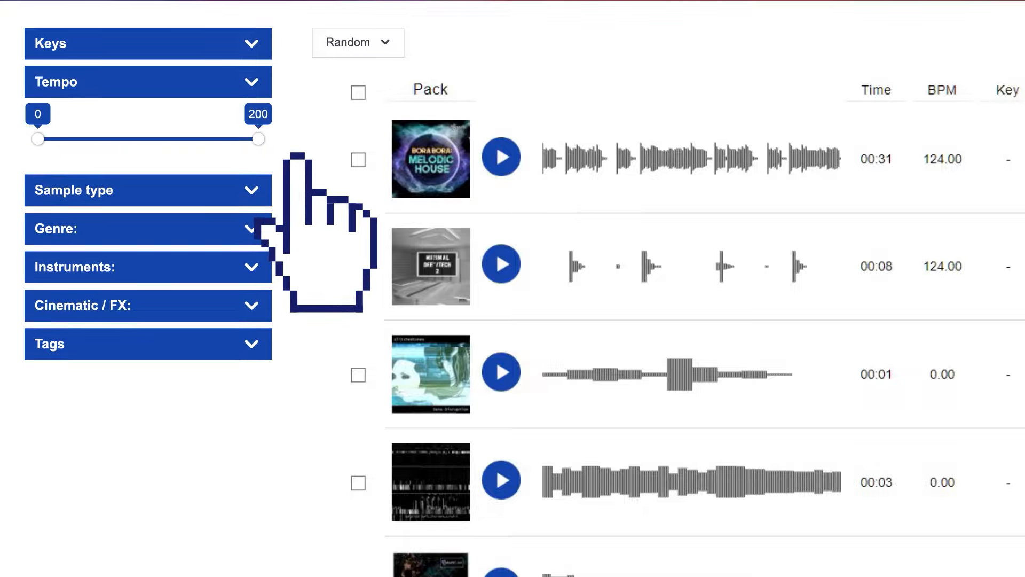
pyautogui.click(147, 81)
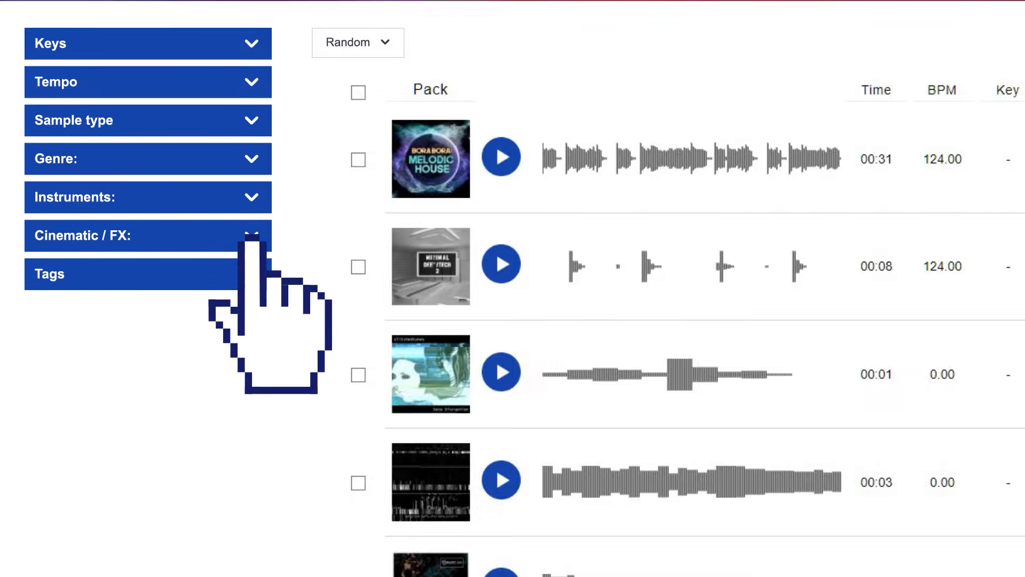
pyautogui.click(330, 22)
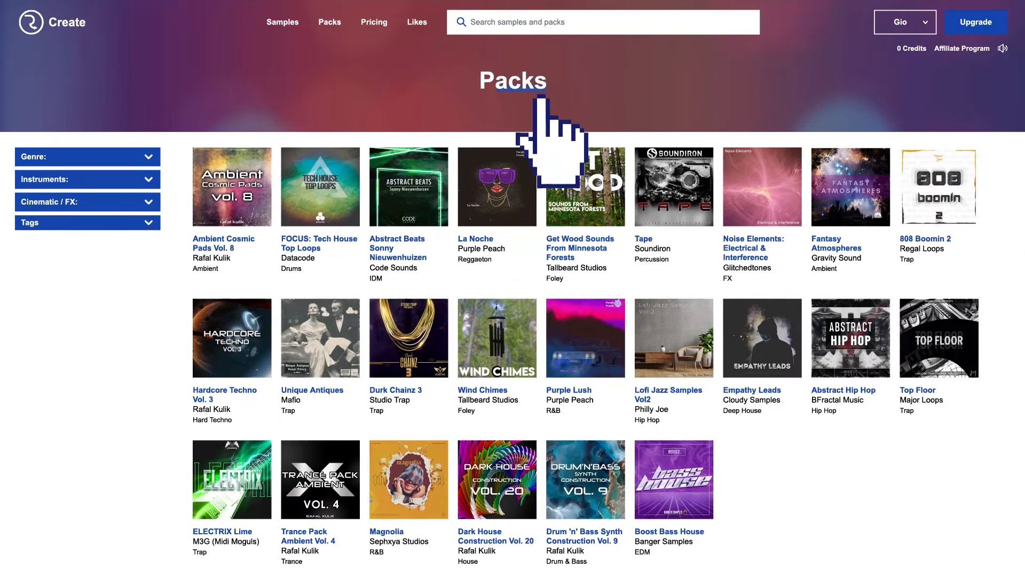